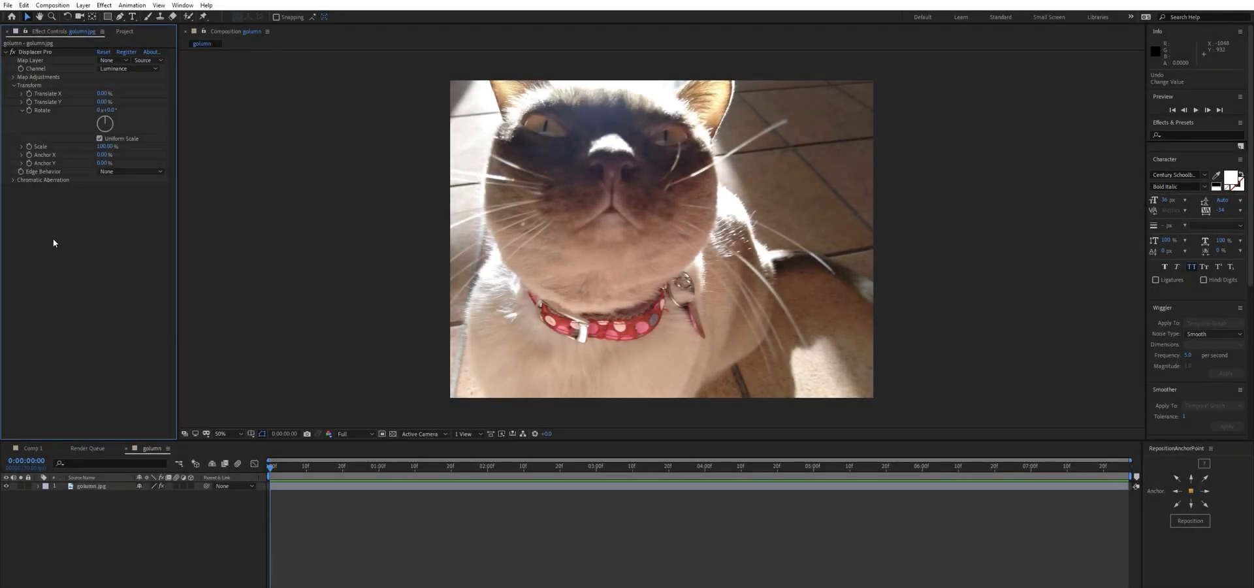
Step: Select the cat layer's Displacer Pro effect in Effect Controls to start adjusting its rotation
click(90, 485)
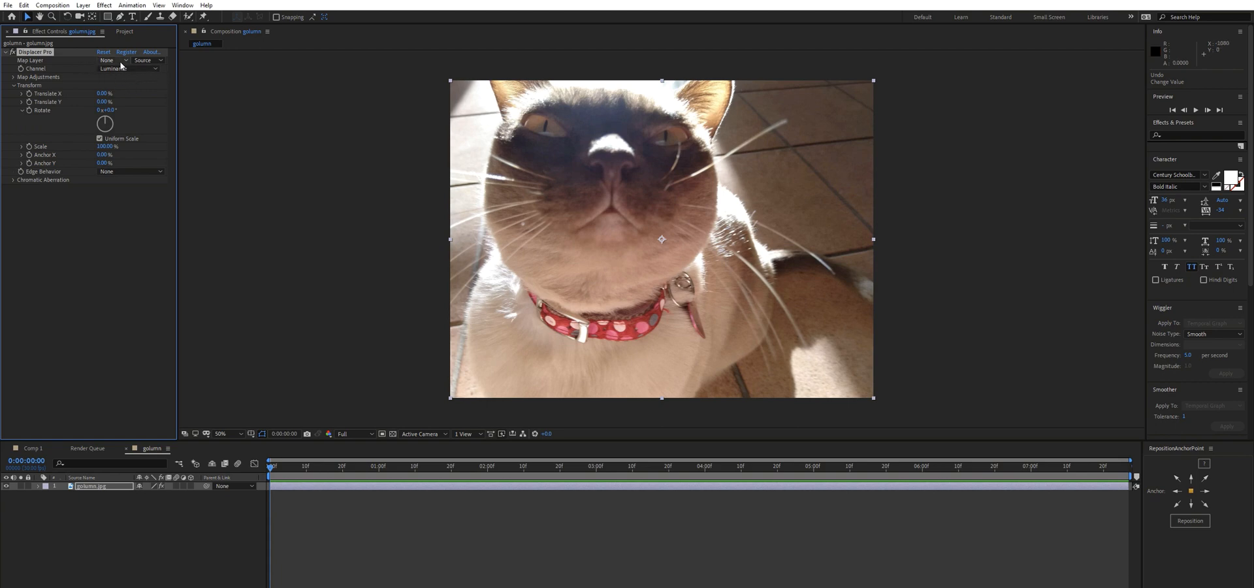
mouse_move(569, 224)
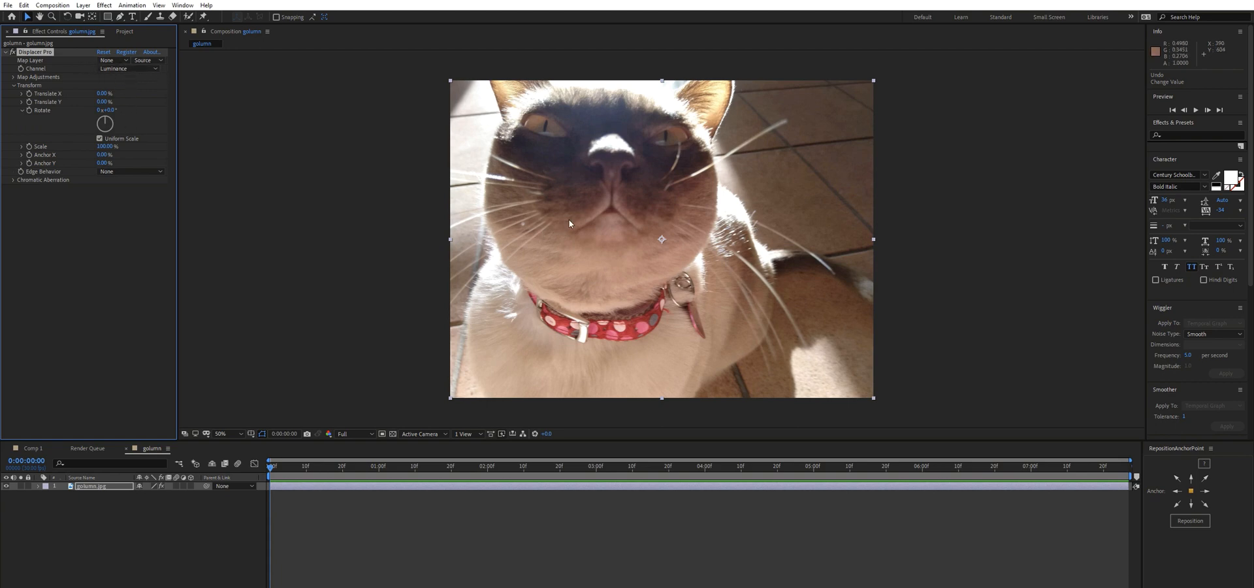
mouse_move(683, 199)
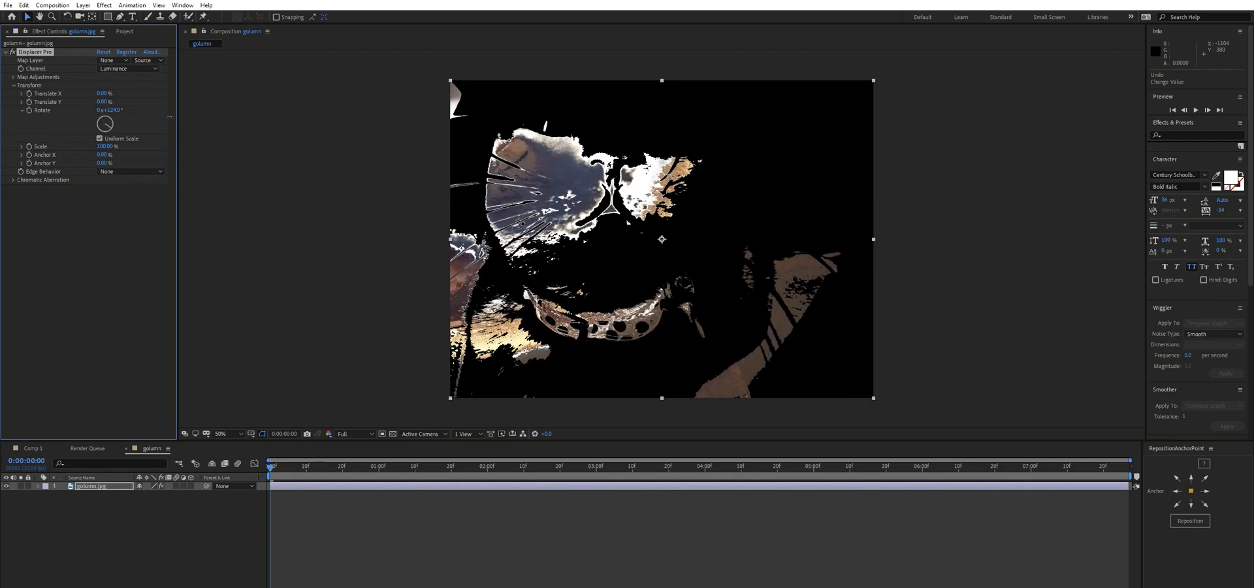
Step: Drive the displacement from the Alpha channel with Repeat edges, then return to Luminance with Edge Repeat
click(128, 68)
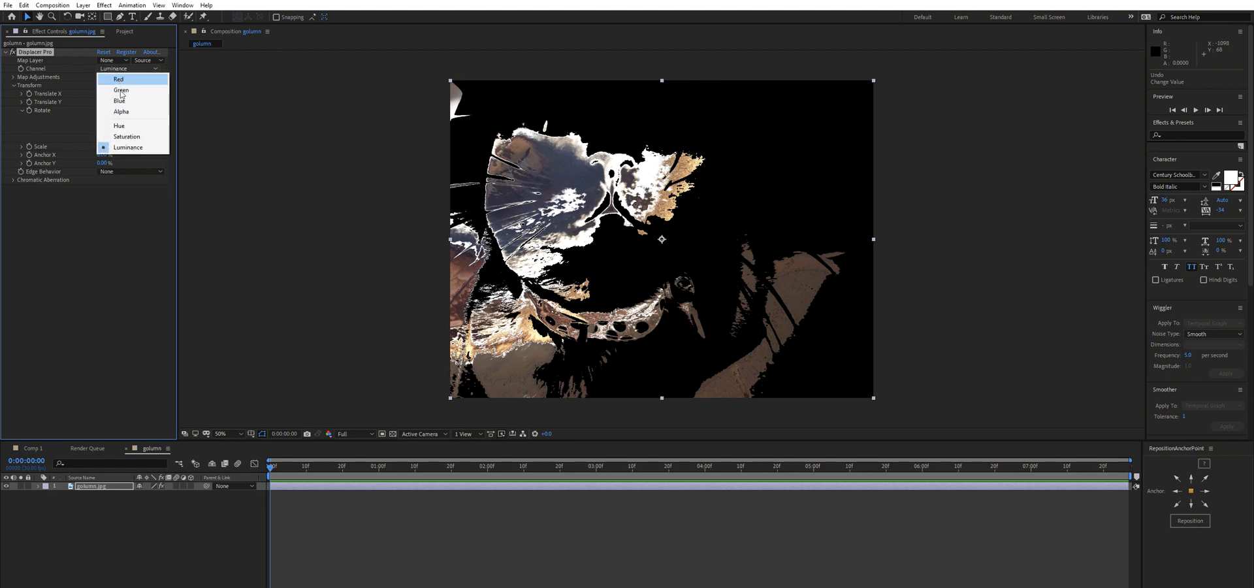
click(121, 112)
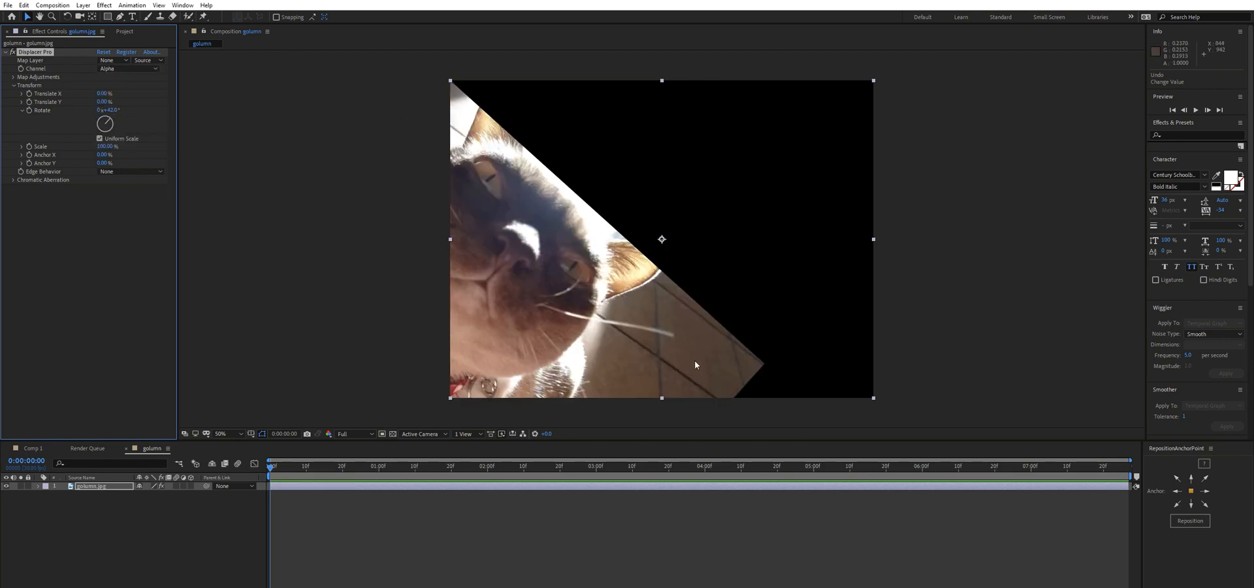
click(131, 171)
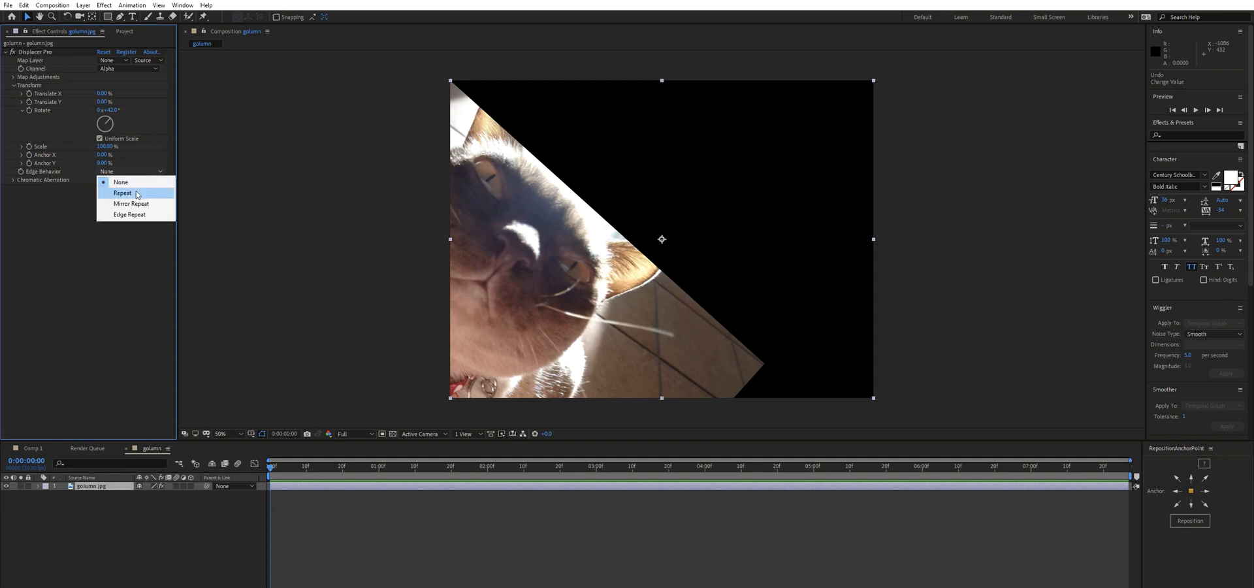
click(122, 193)
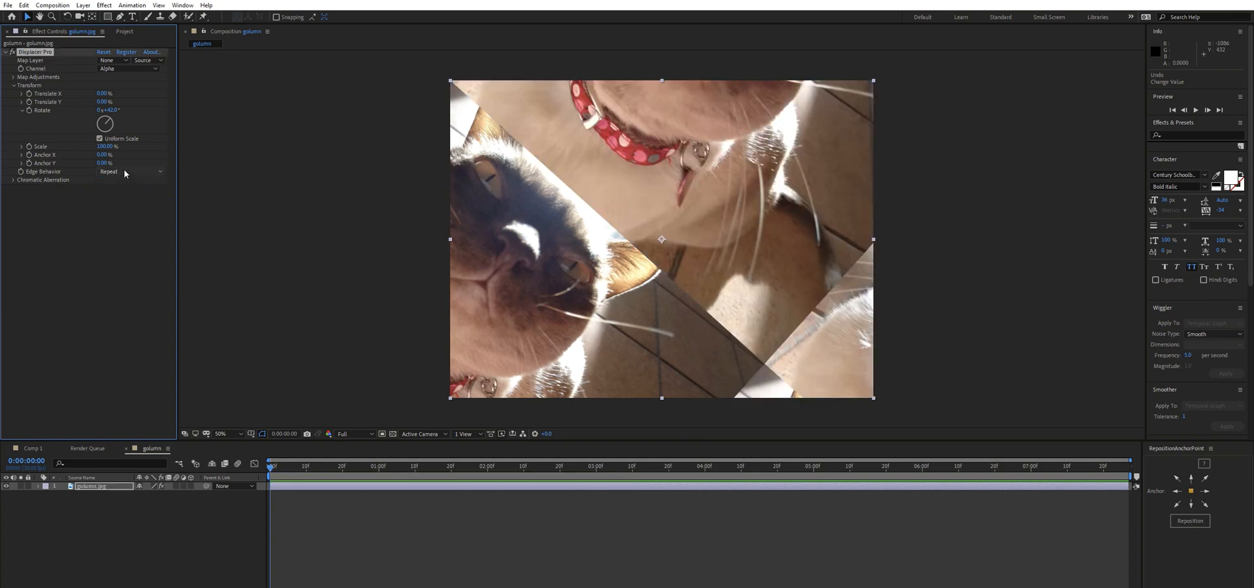
click(132, 171)
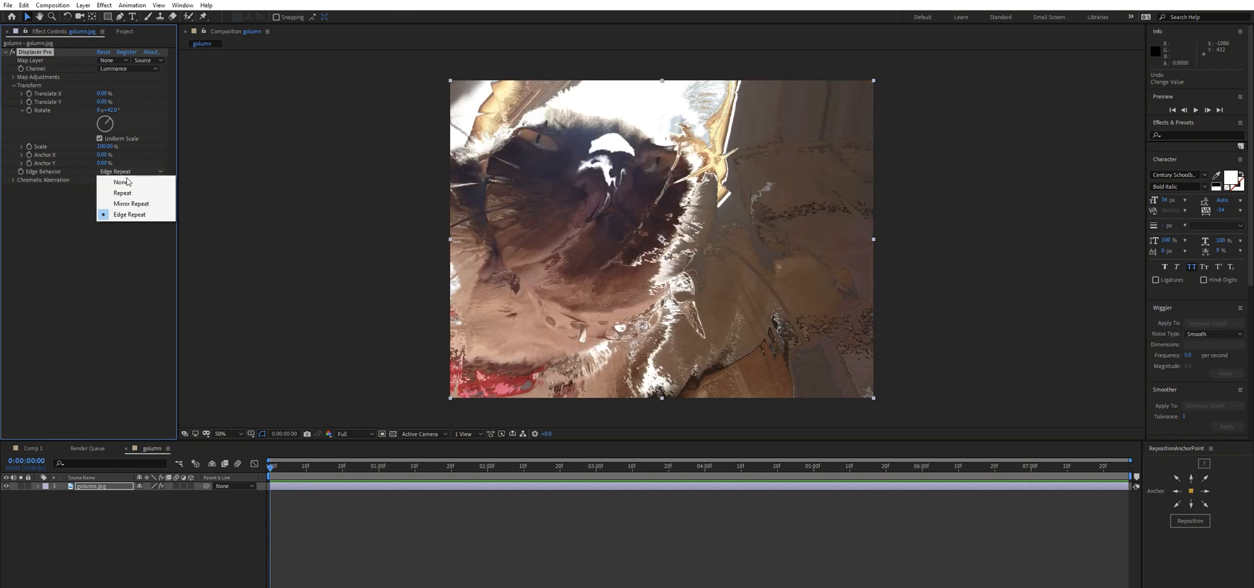
Step: Set Edge Behavior to None, rotate the map to 32° and uncheck Uniform Scale under Map Adjustments
click(120, 183)
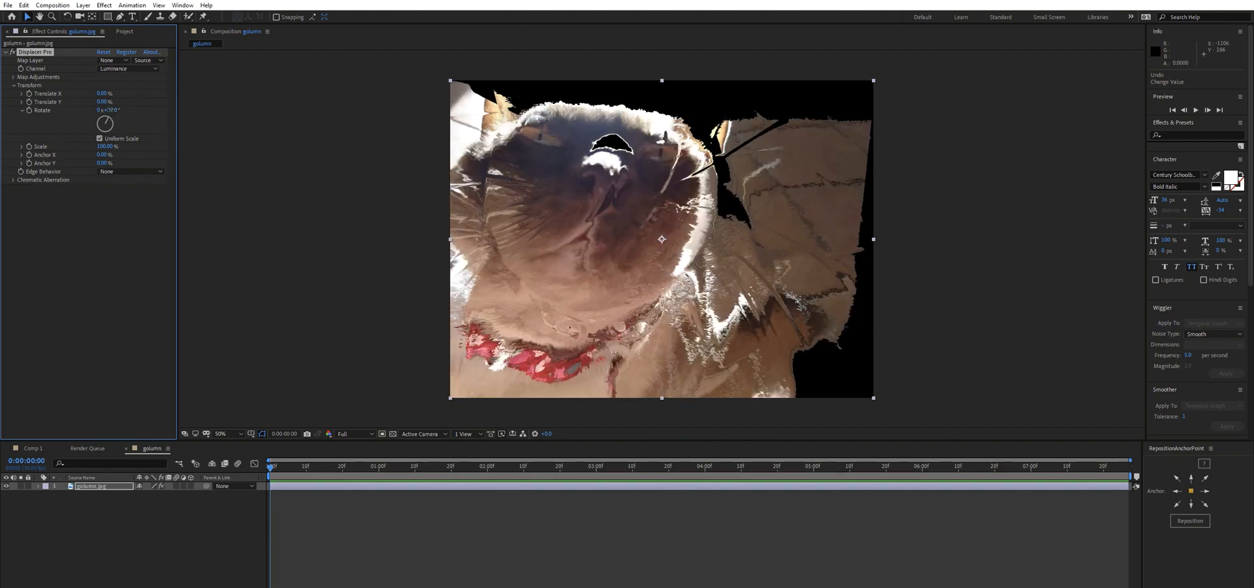
drag(104, 124, 120, 120)
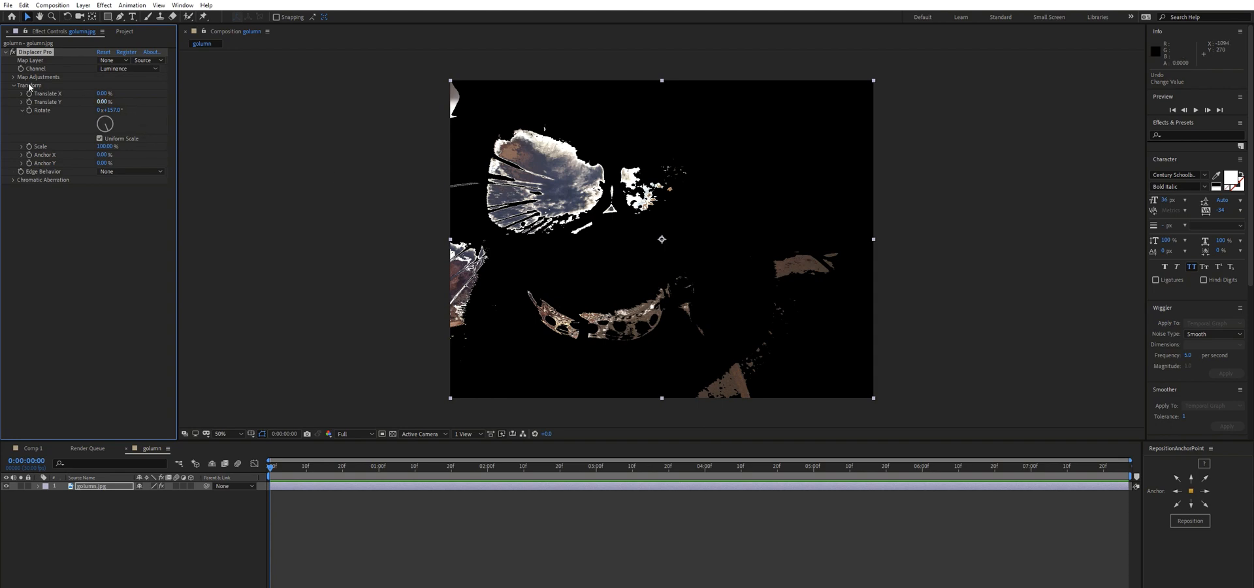
click(14, 77)
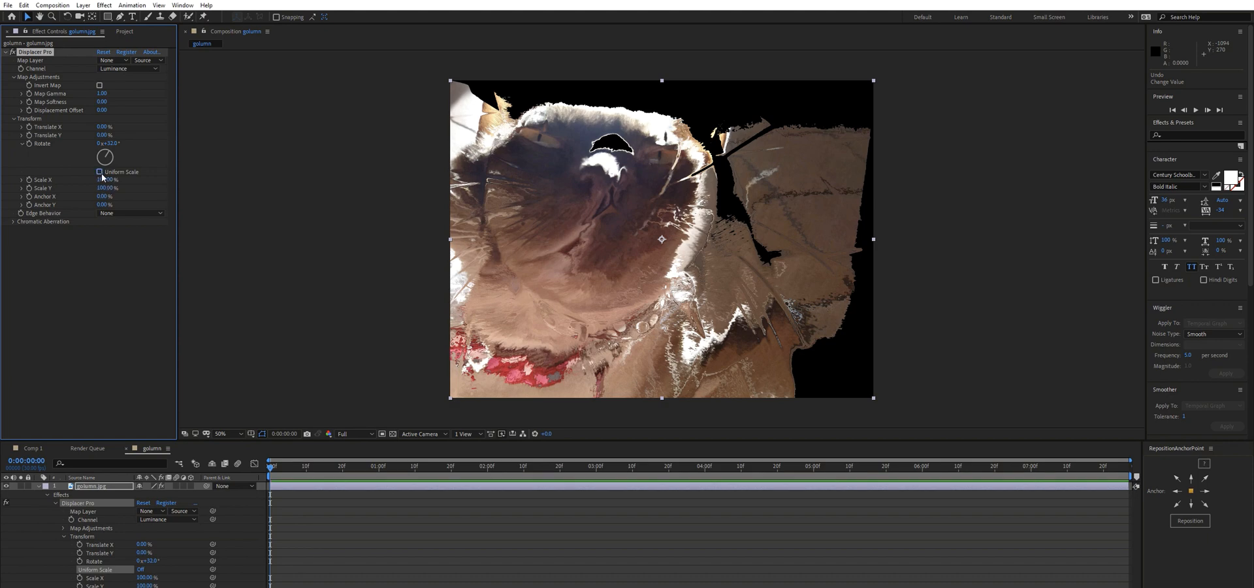
Step: Re-enable Uniform Scale and raise Map Softness, with rotation lowered to about 24°
click(99, 171)
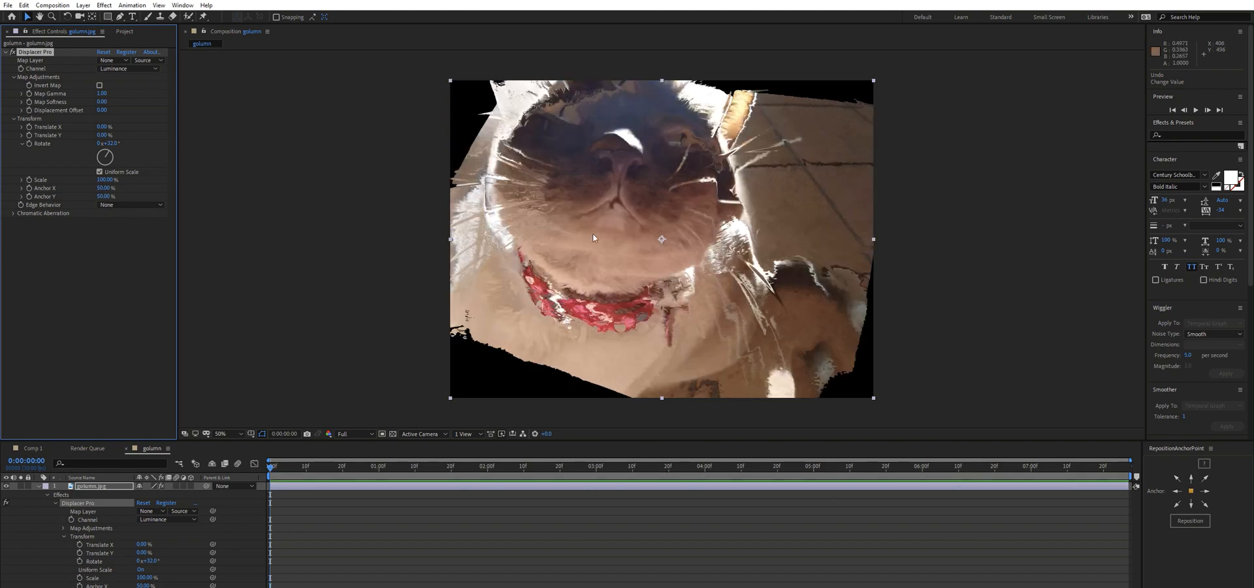
mouse_move(663, 241)
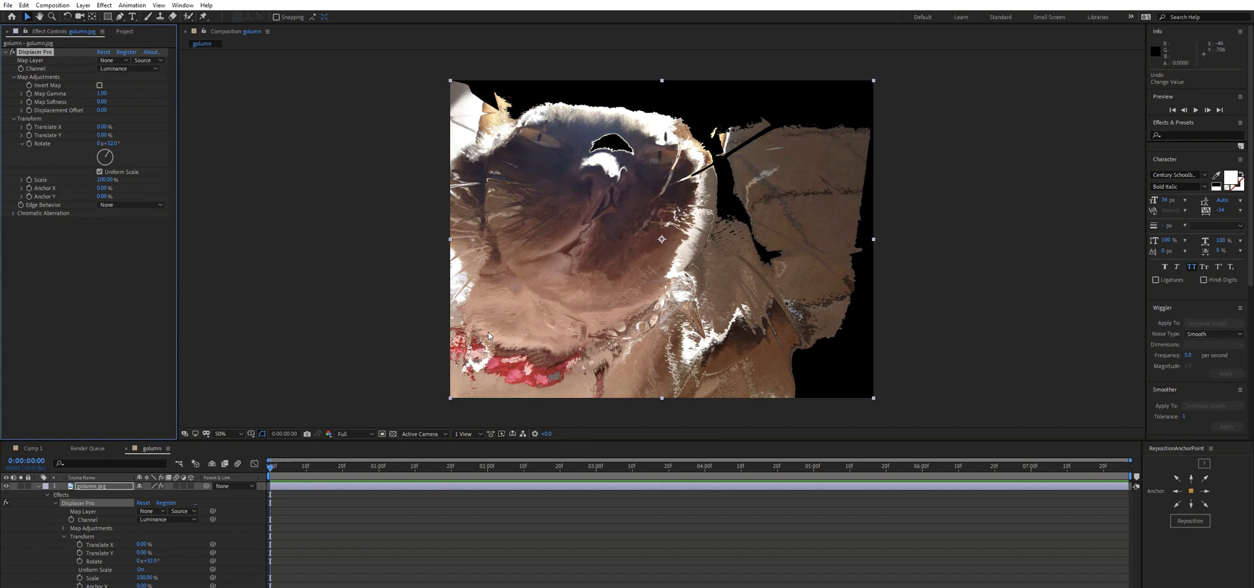
mouse_move(685, 289)
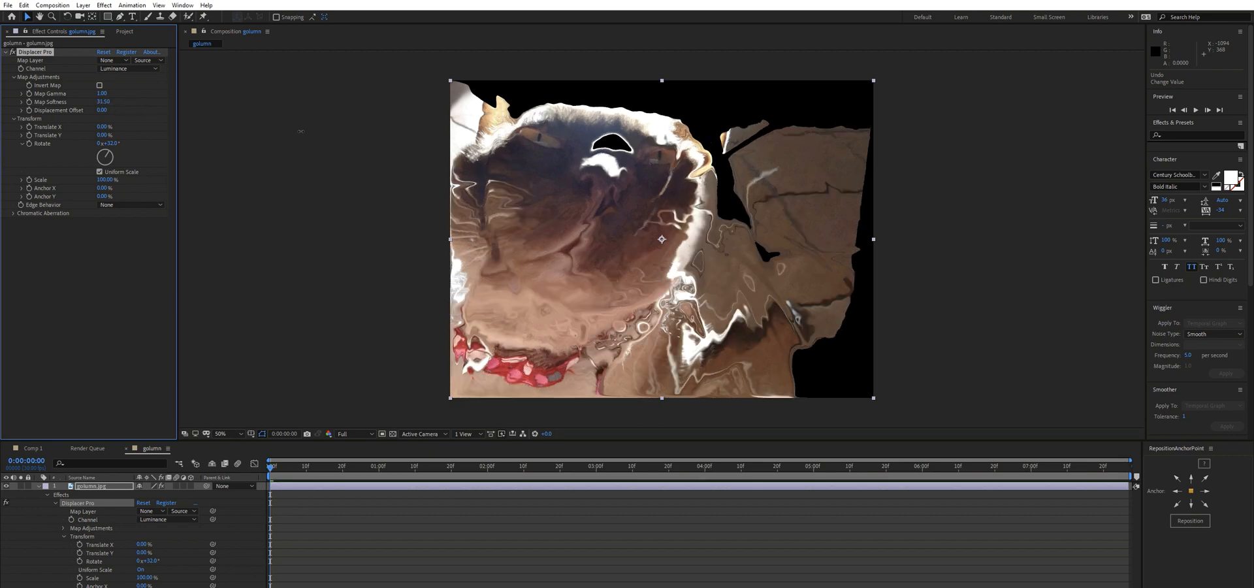
drag(103, 102, 107, 102)
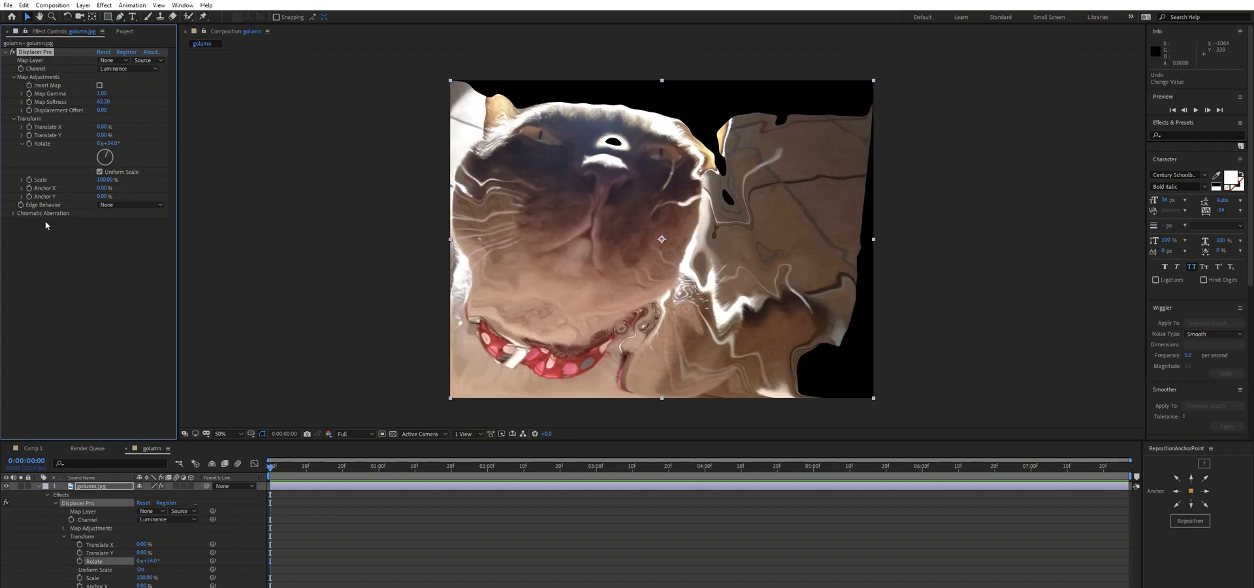
Step: Expand Chromatic Aberration to set Red 0.95 and Blue 1.05 at -20° rotation, softness 20
click(15, 212)
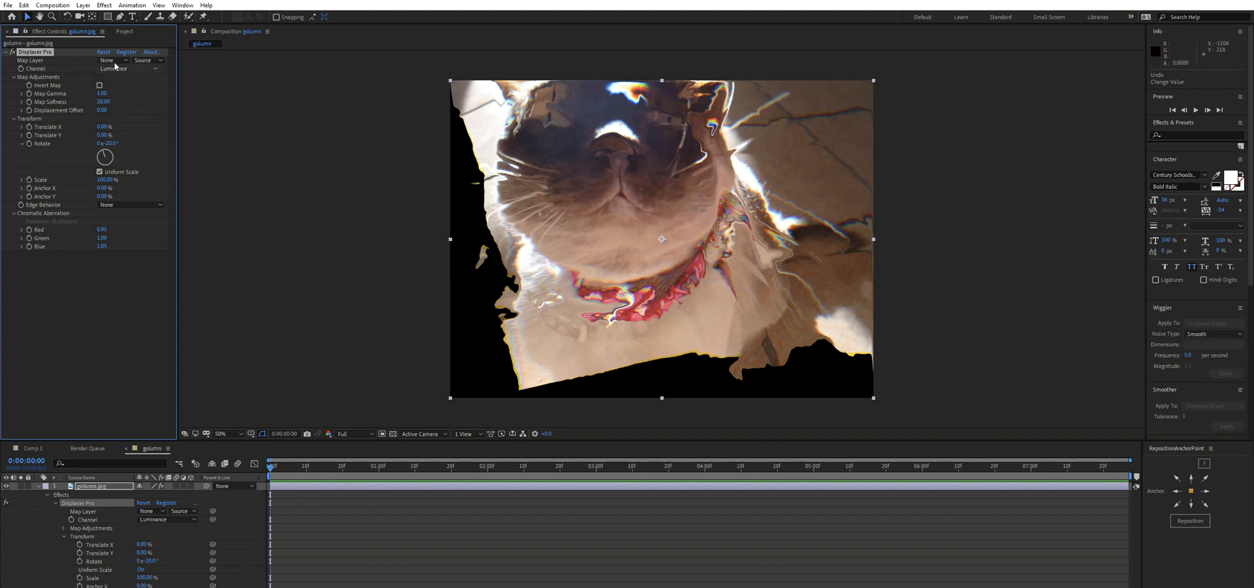
mouse_move(613, 216)
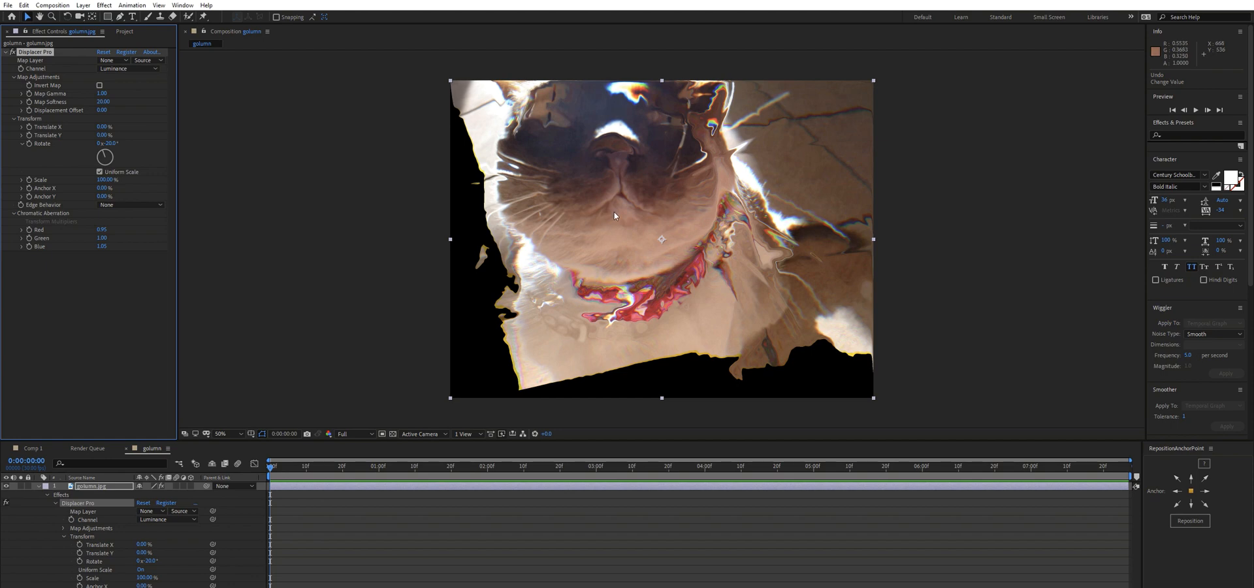
mouse_move(572, 218)
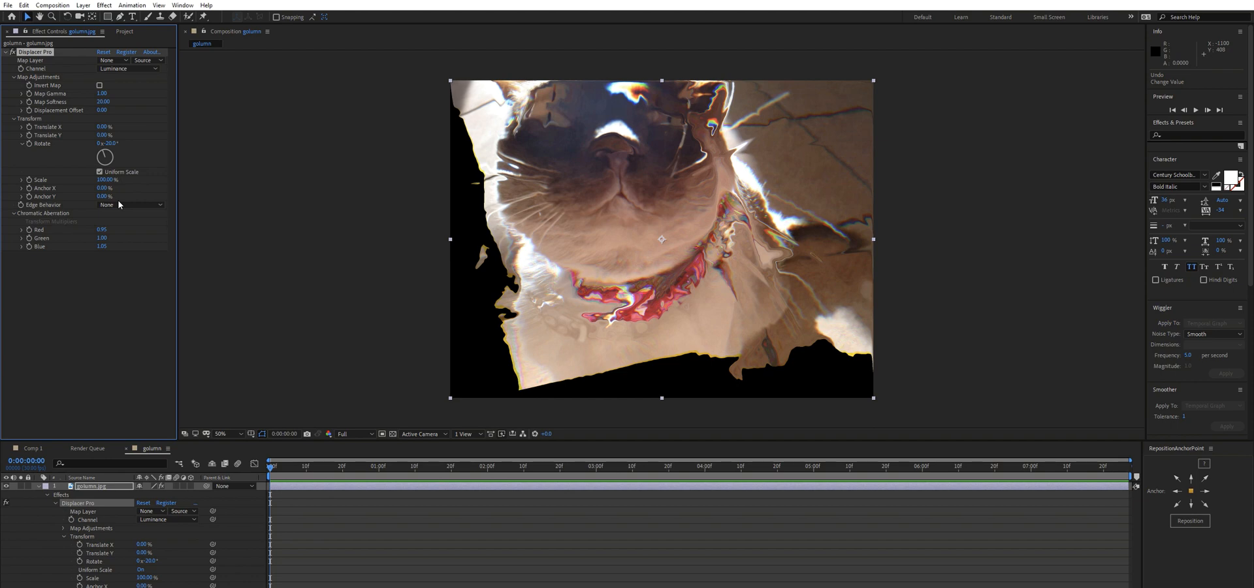
mouse_move(566, 232)
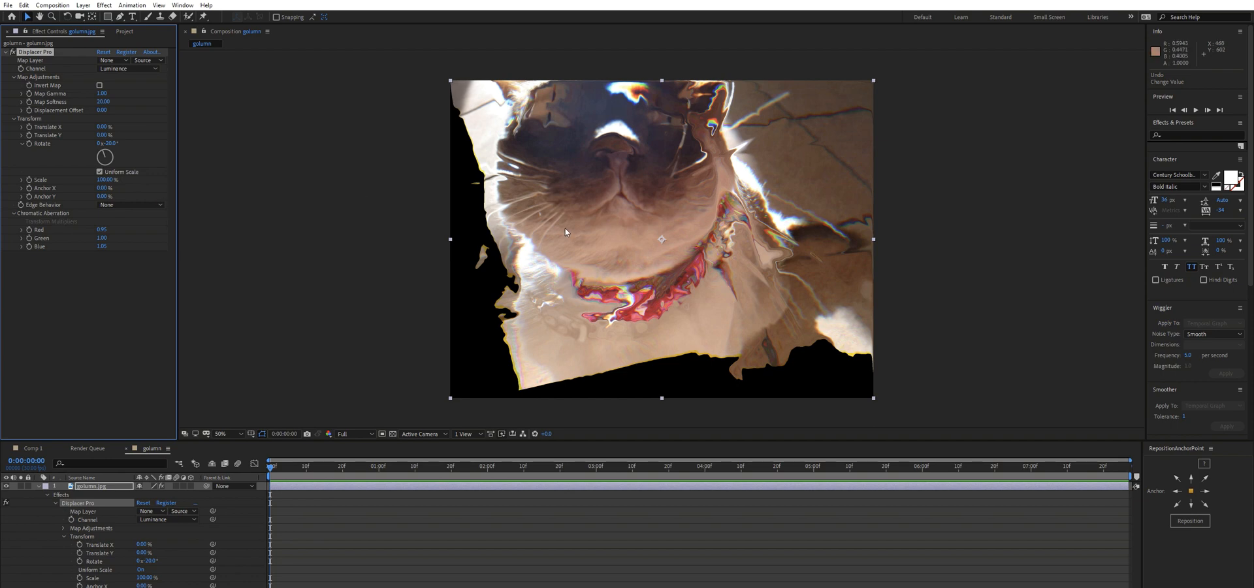